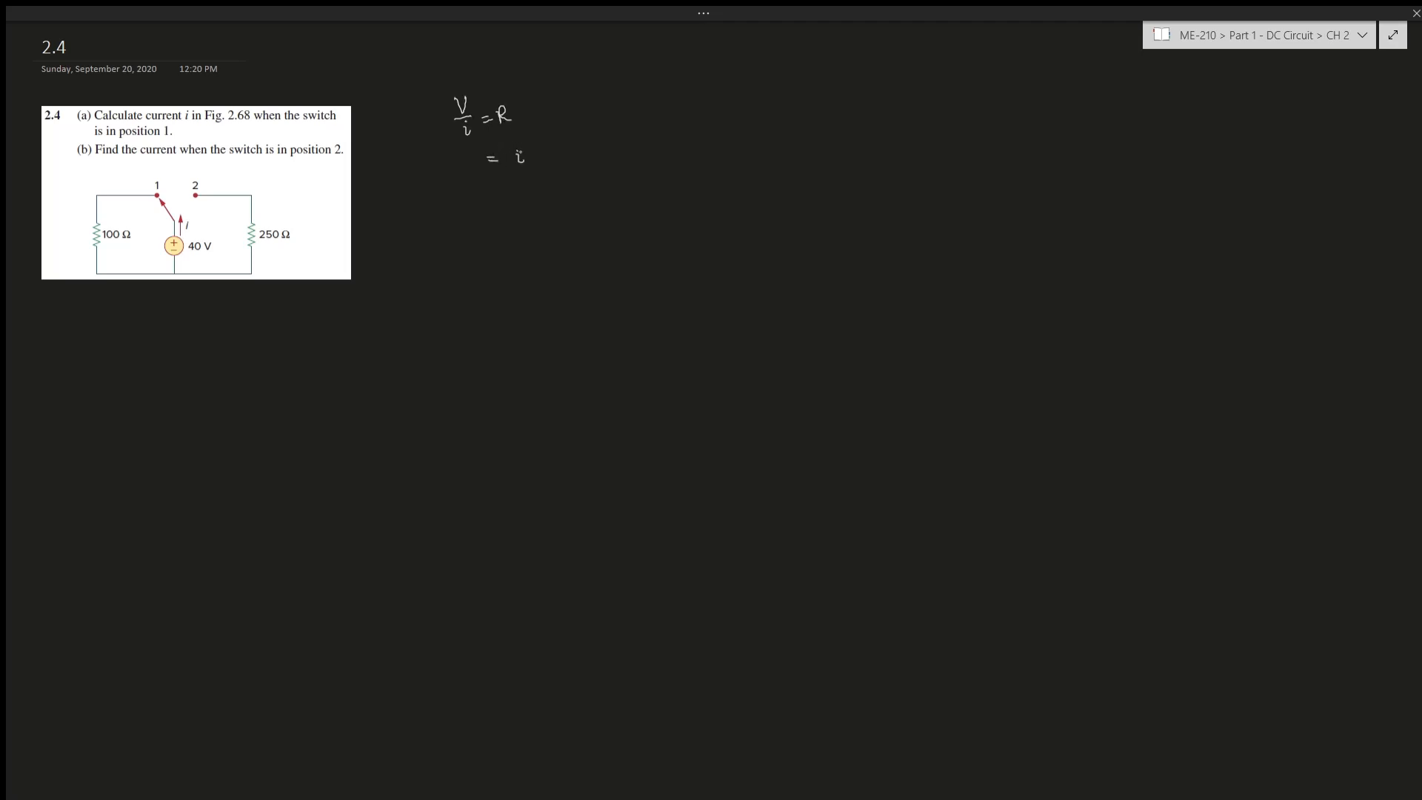
type("V= iR")
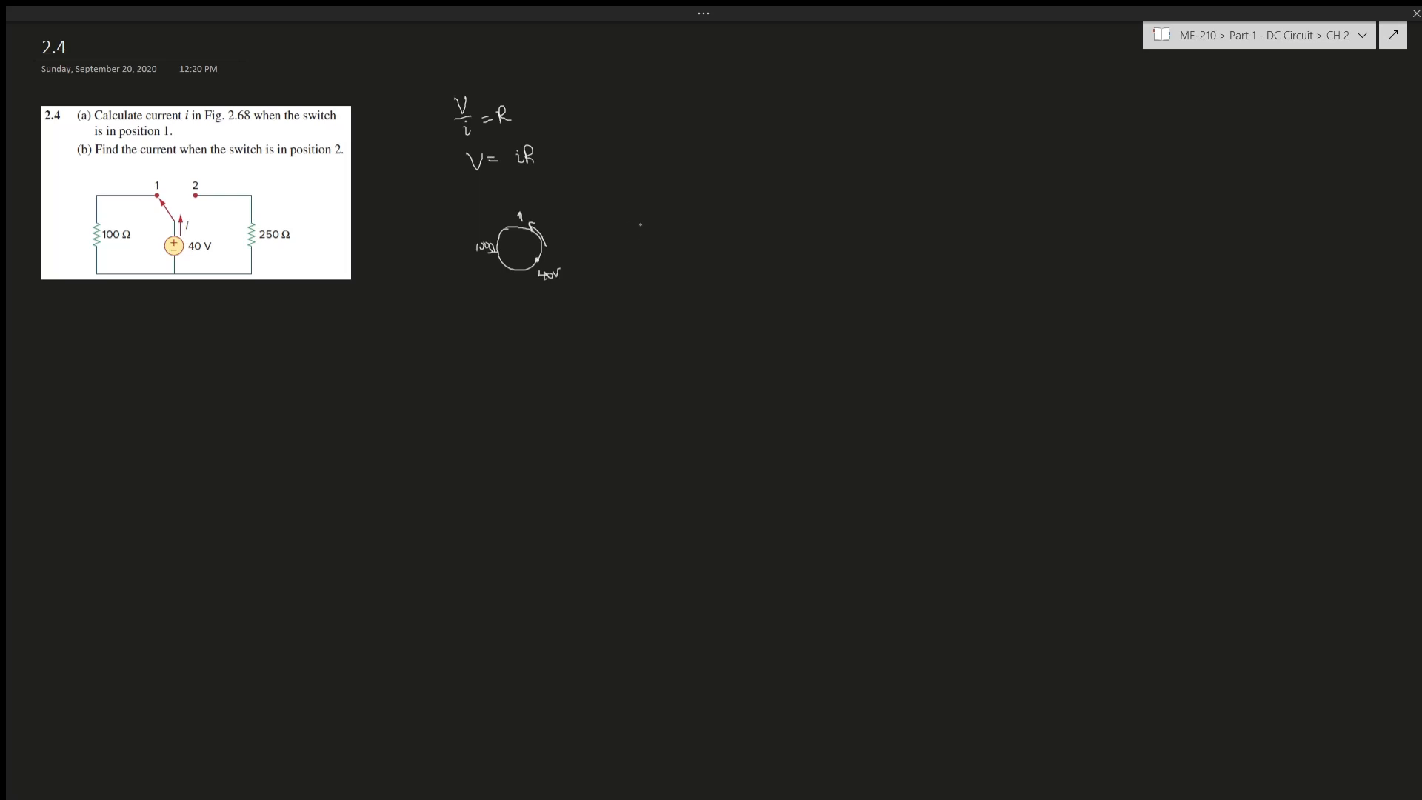
type("40")
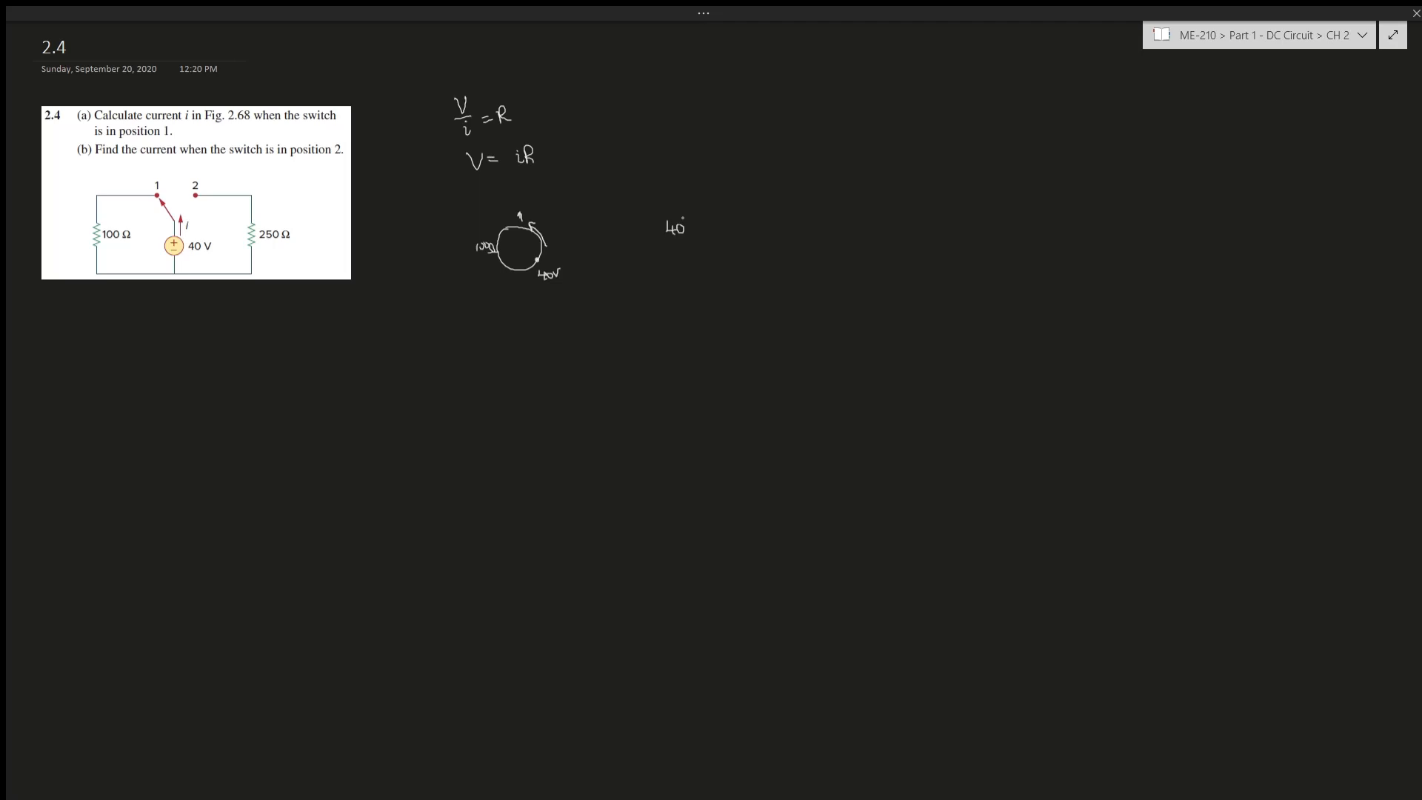
type("40V/100Ω =")
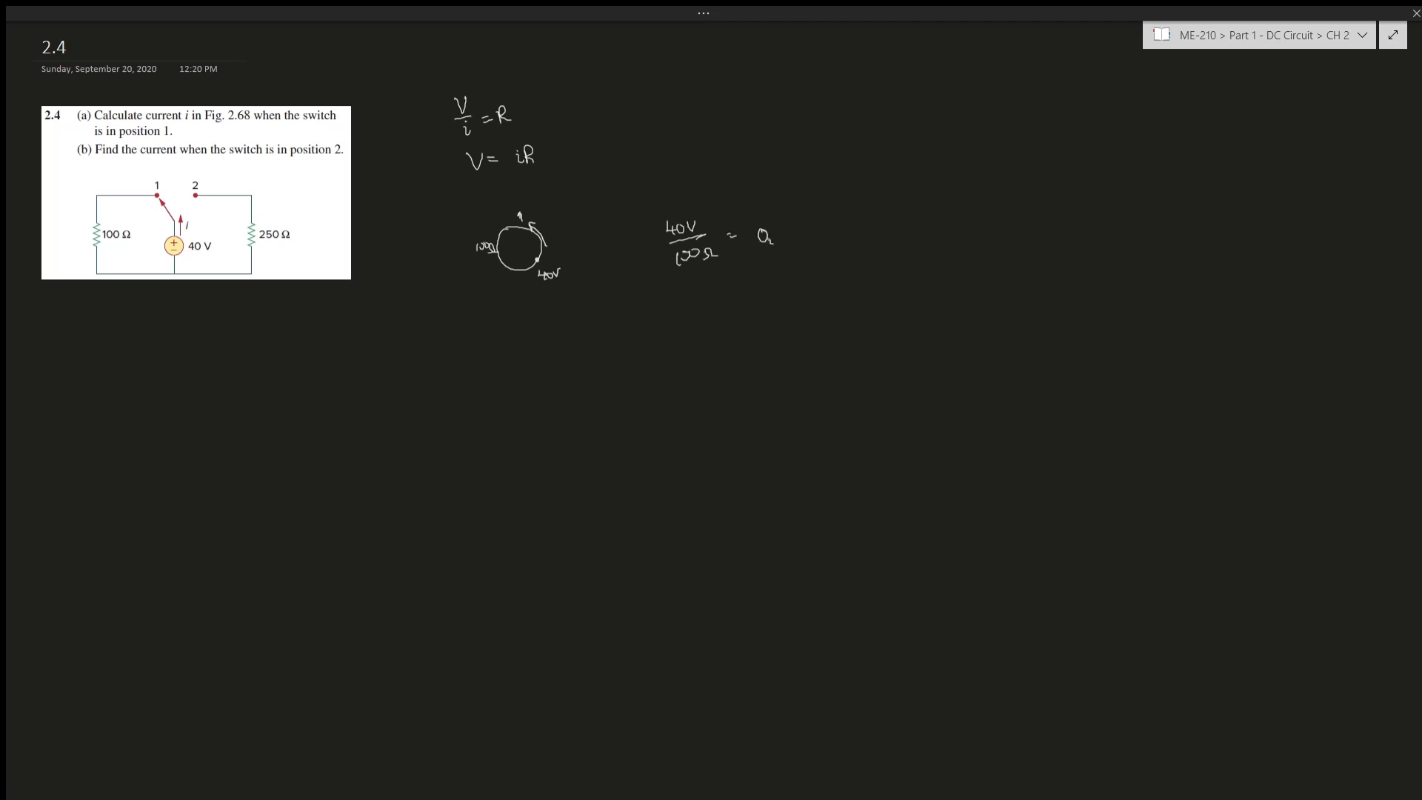
type("0.4i")
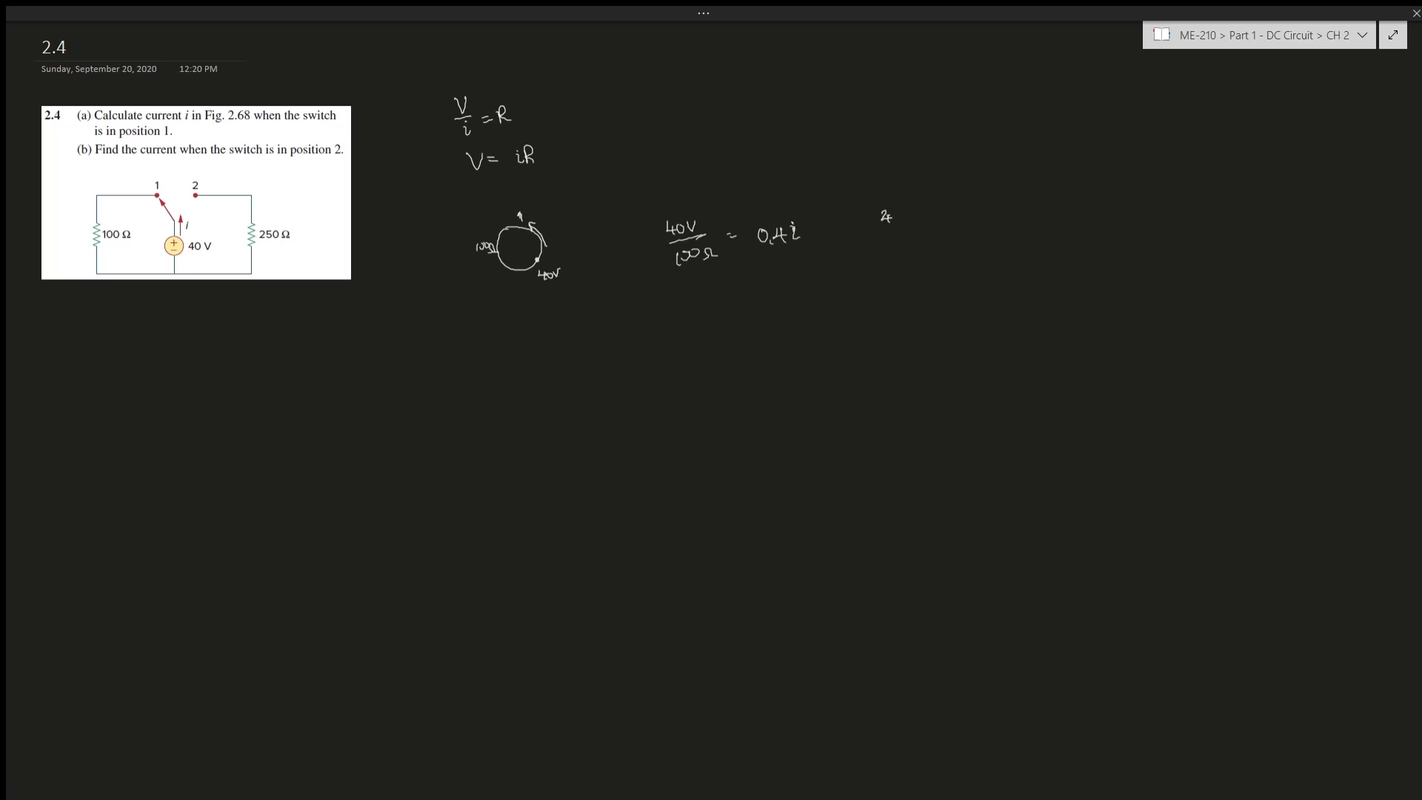
type("40v/2b")
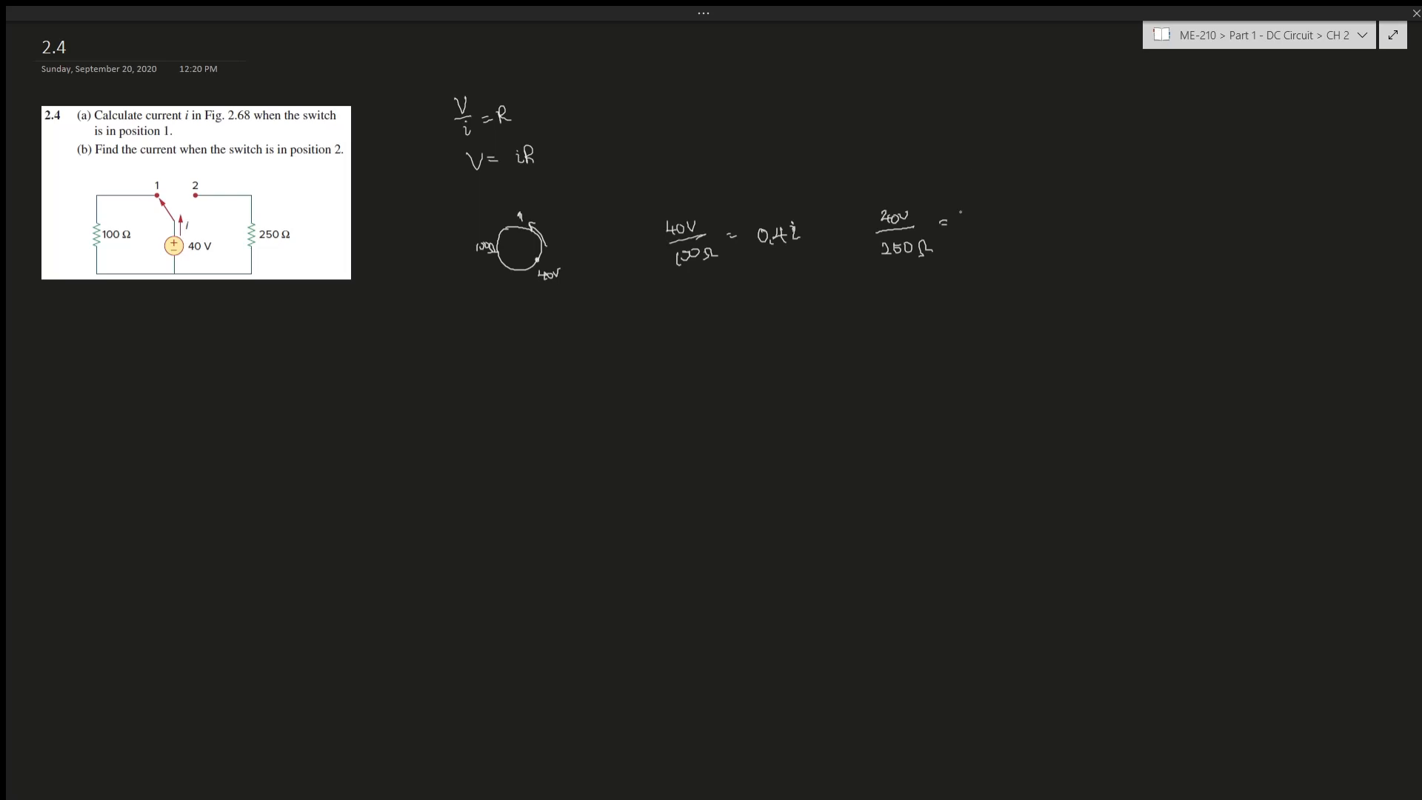
type("0.16 i")
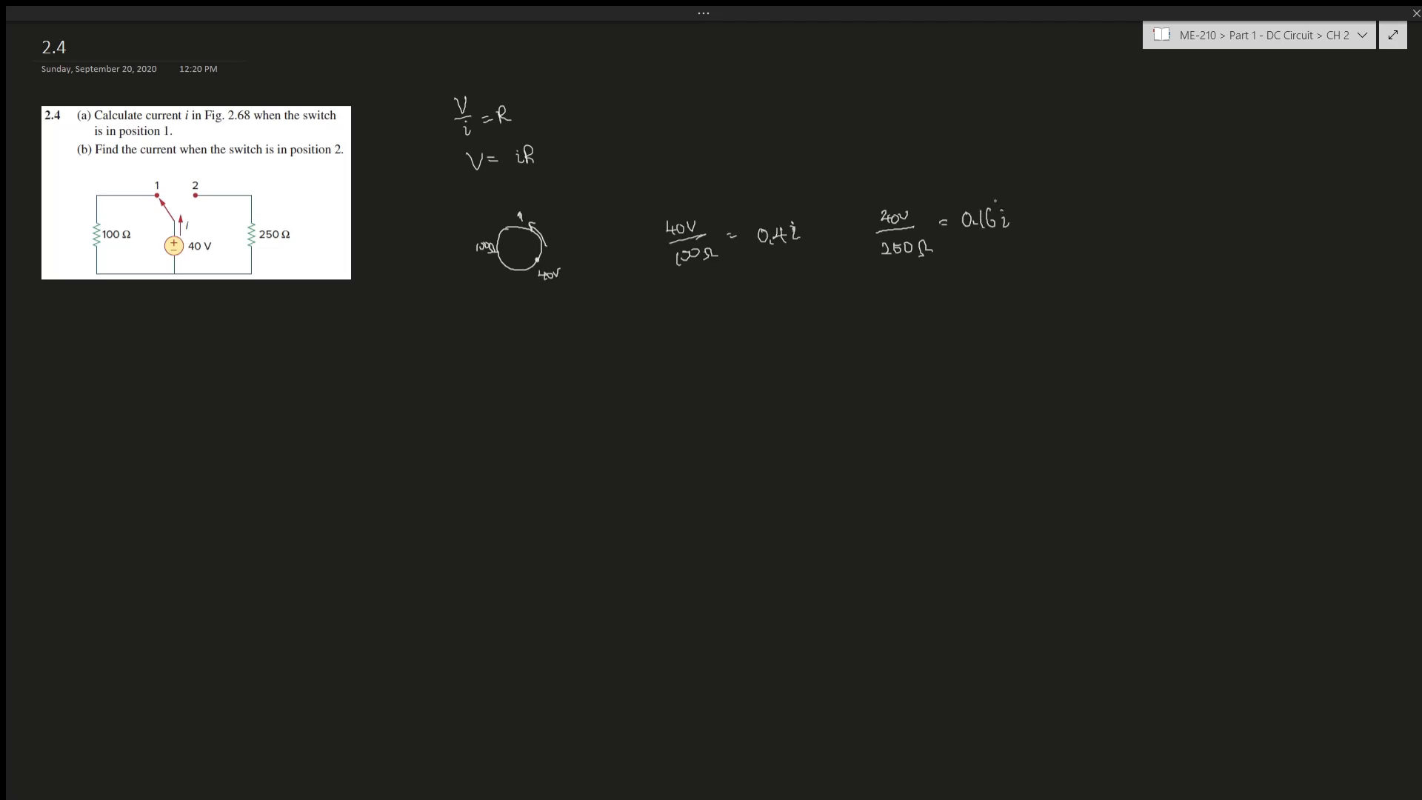